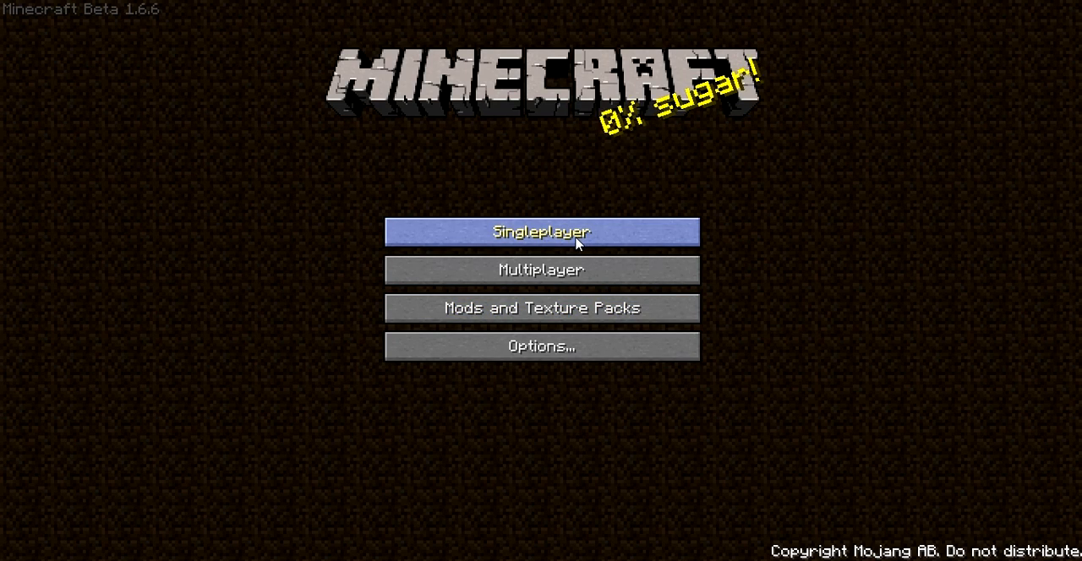
{"action": "mouse_move", "coordinate": [549, 247]}
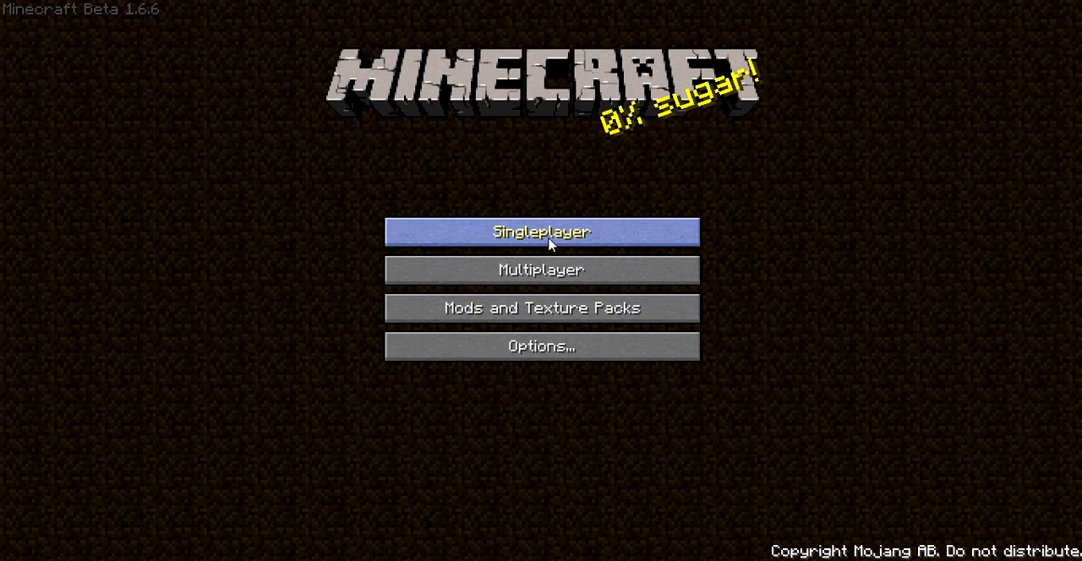
- Bring up the Select World list from the title screen via Singleplayer
{"action": "left_click", "coordinate": [541, 232]}
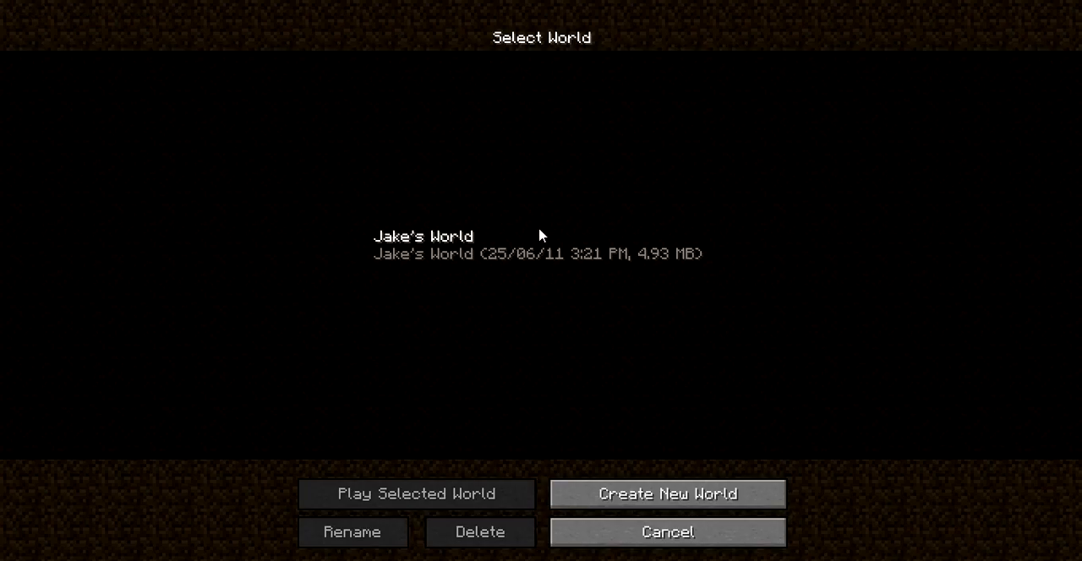
- Load Jake's World and wander the forest until night, switching to hotbar slot 3
{"action": "left_click", "coordinate": [416, 494]}
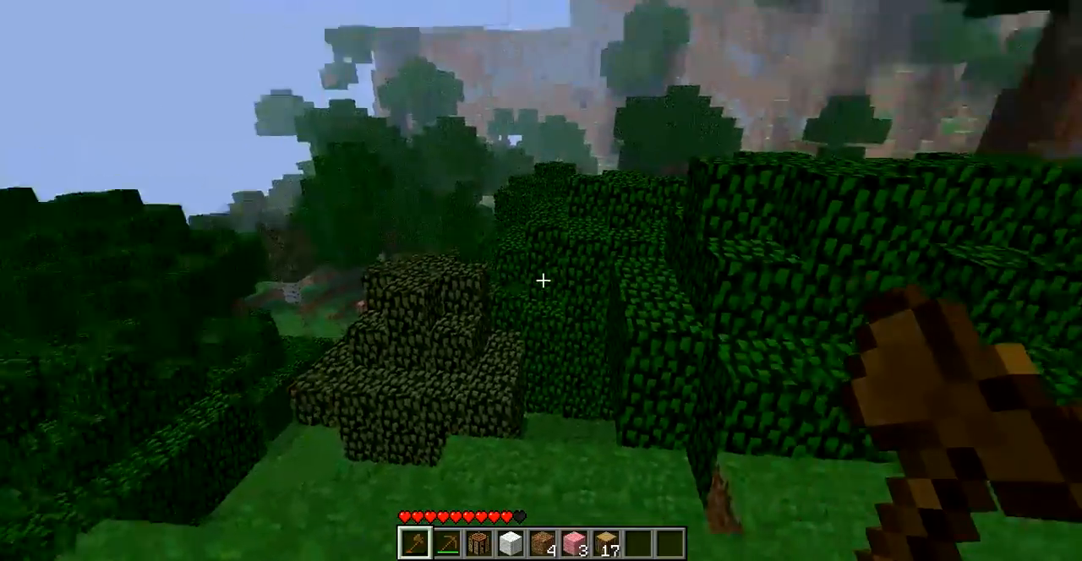
{"action": "mouse_move", "coordinate": [541, 280]}
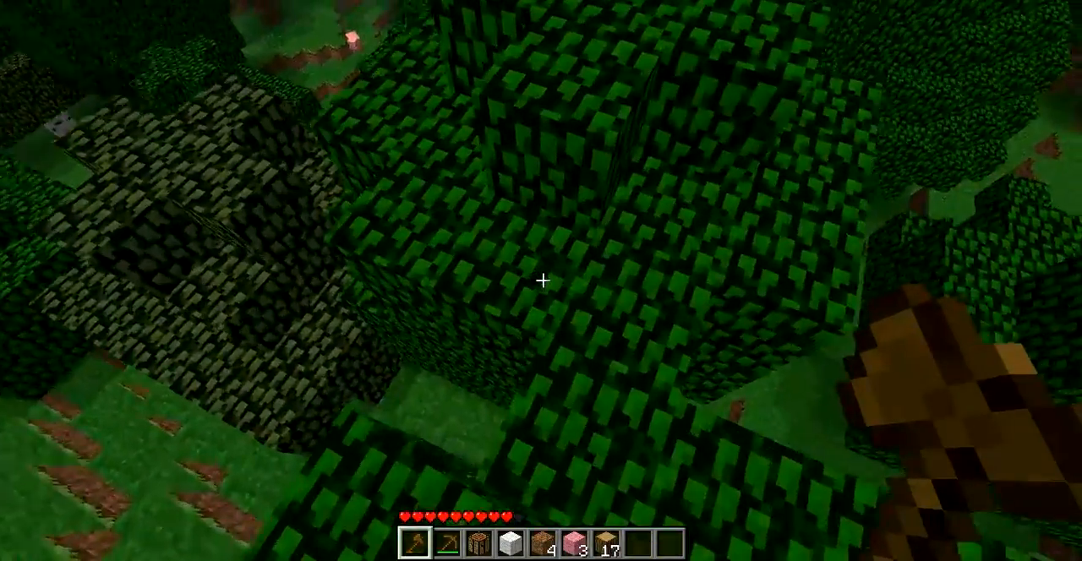
{"action": "mouse_move", "coordinate": [541, 281]}
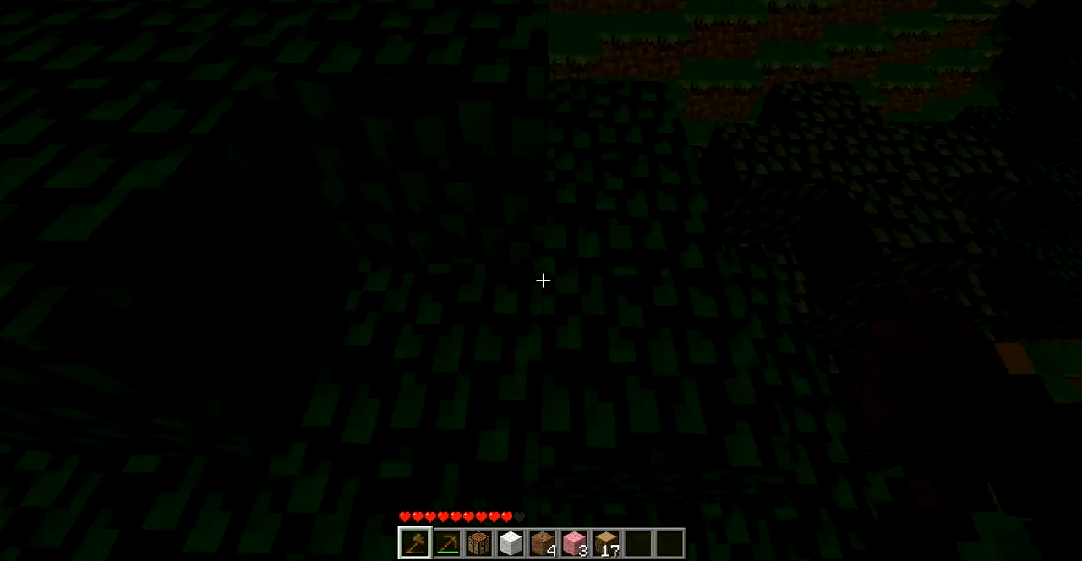
{"action": "mouse_move", "coordinate": [541, 280]}
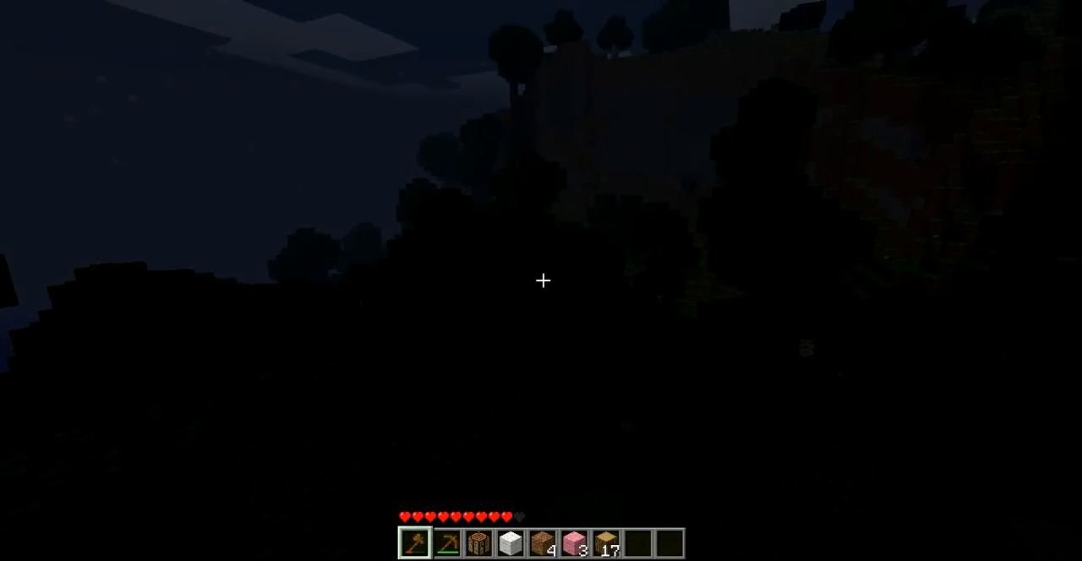
{"action": "mouse_move", "coordinate": [541, 281]}
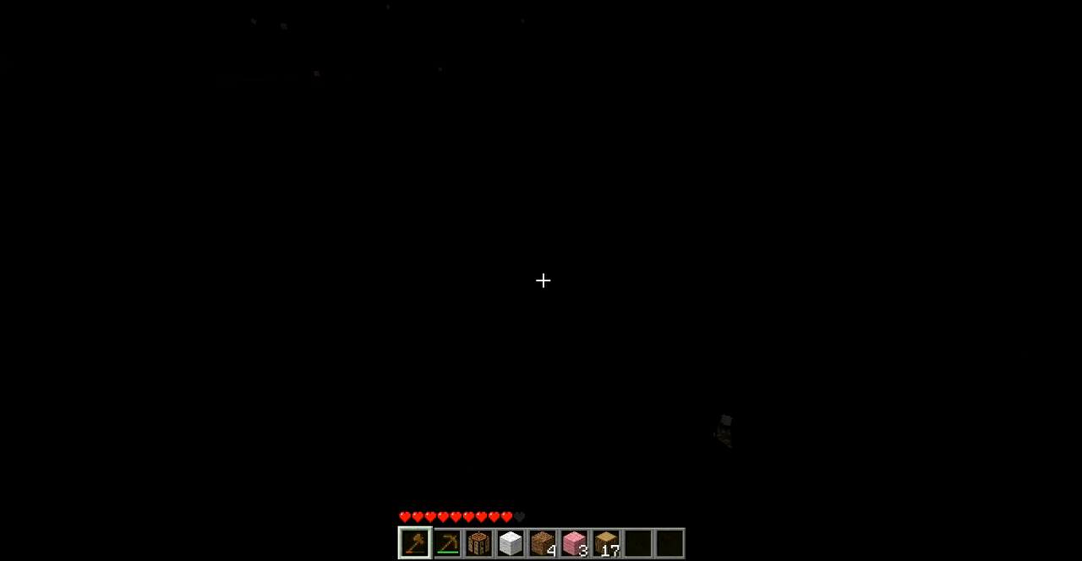
{"action": "key", "text": "3"}
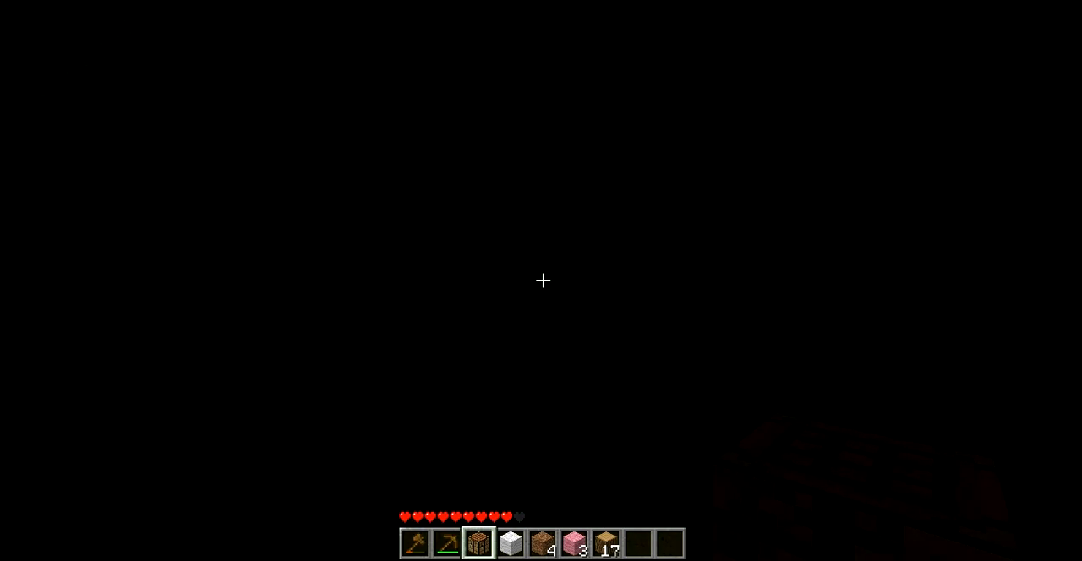